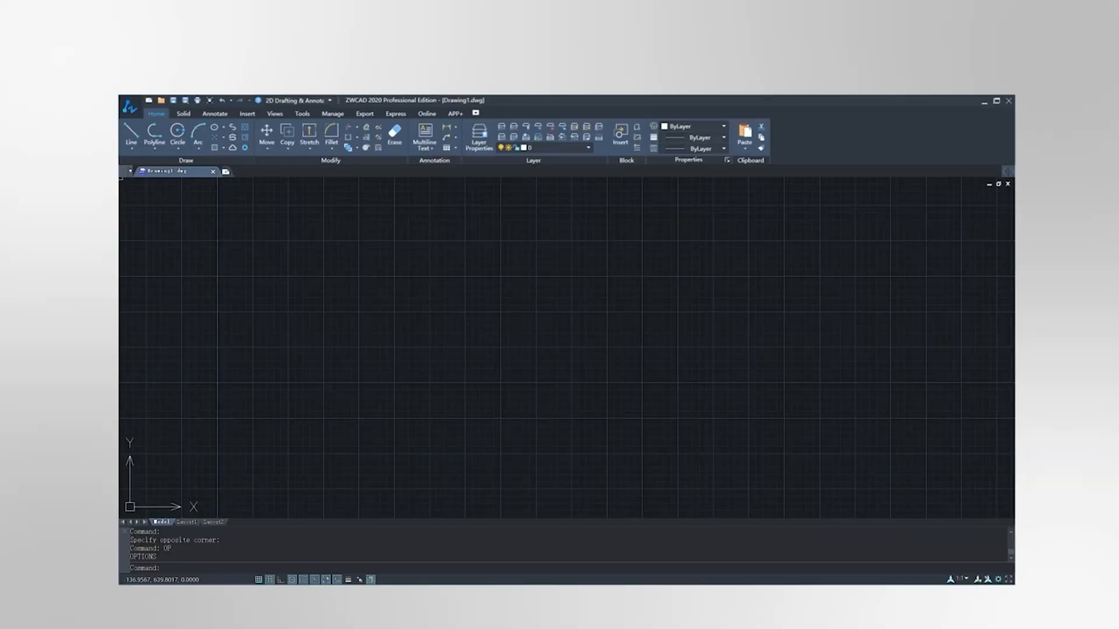
- Place a multiline text box and begin typing the note 'Let's see what ZWCAD c'
left_click(302, 114)
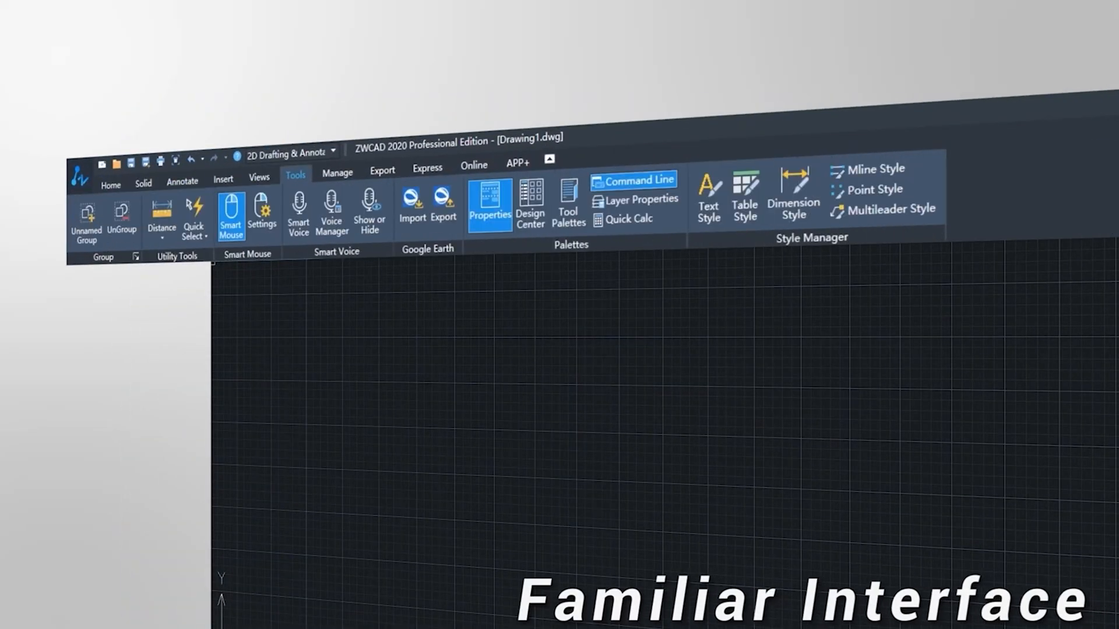
left_click(517, 163)
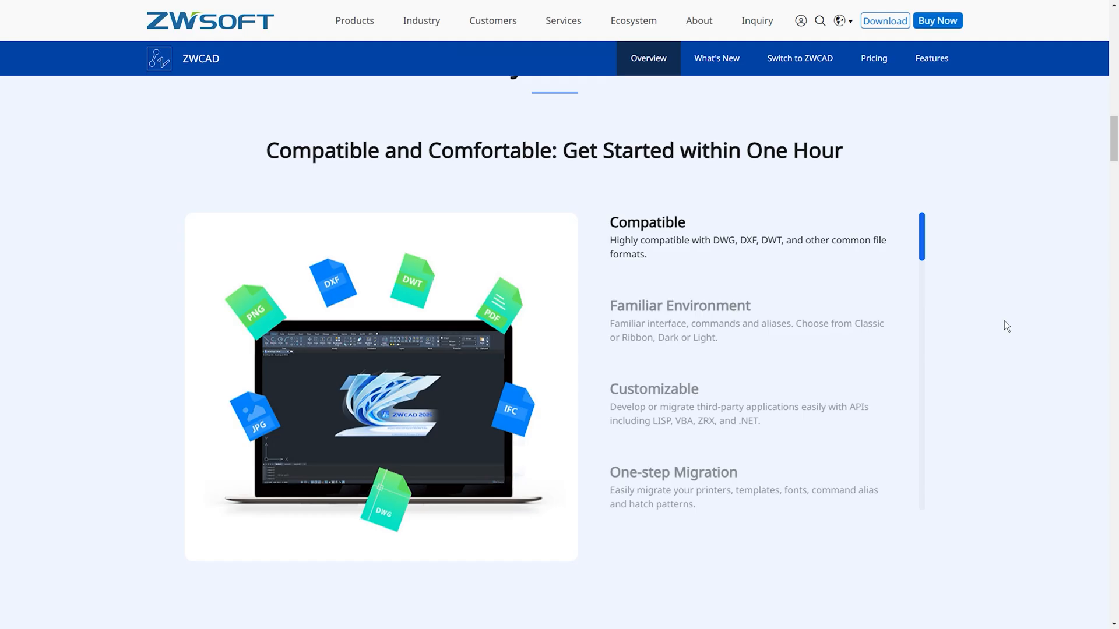
scroll("down", 3)
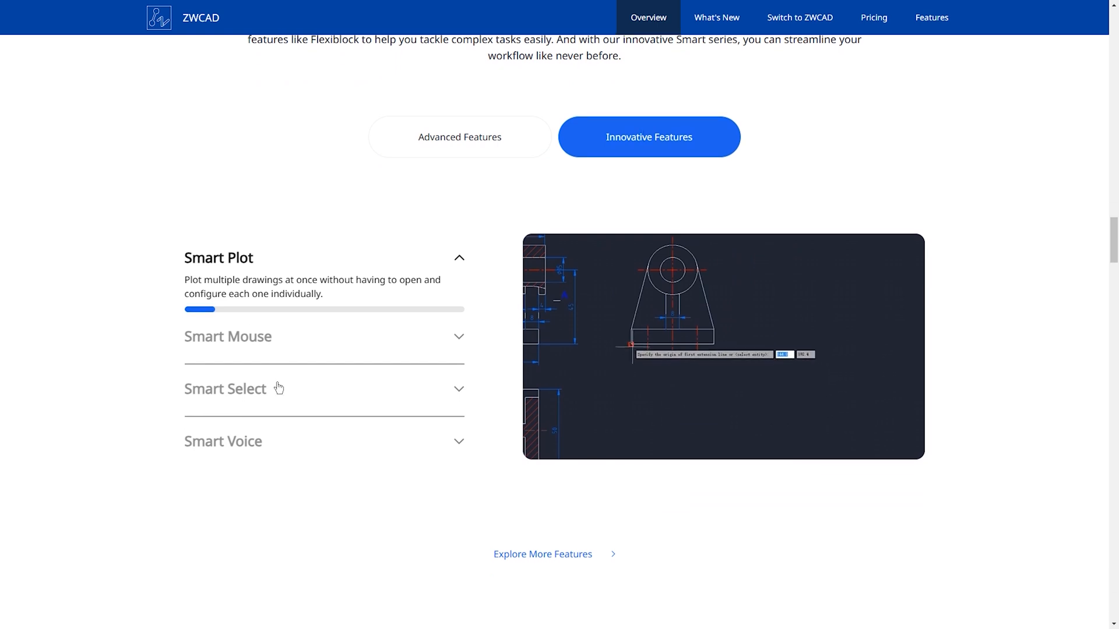
left_click(228, 336)
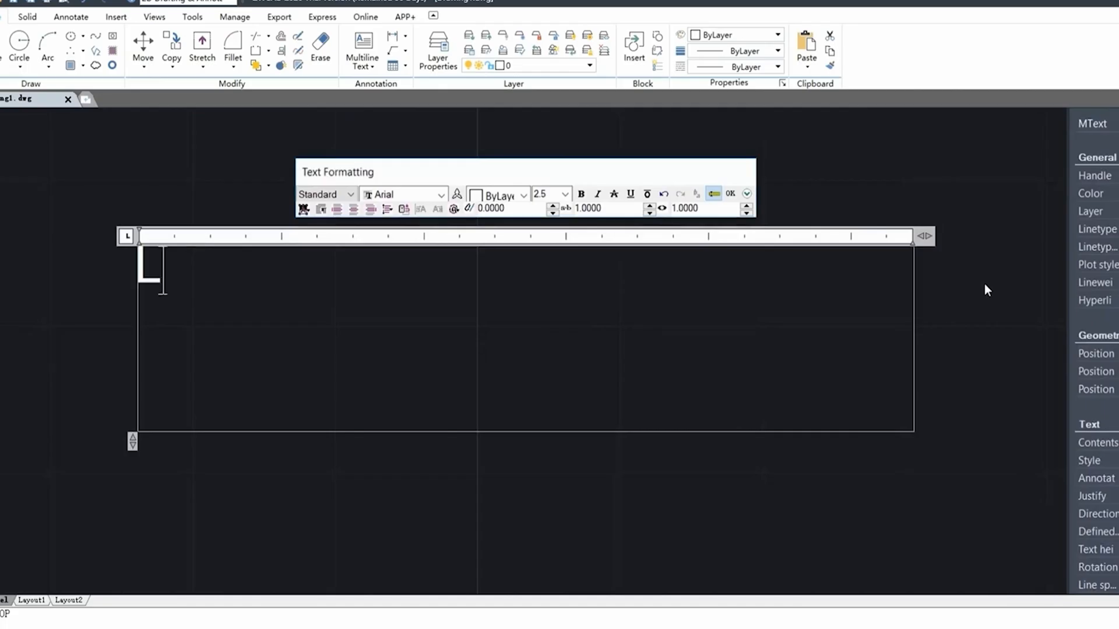
type("Let's see what ZWCAD c")
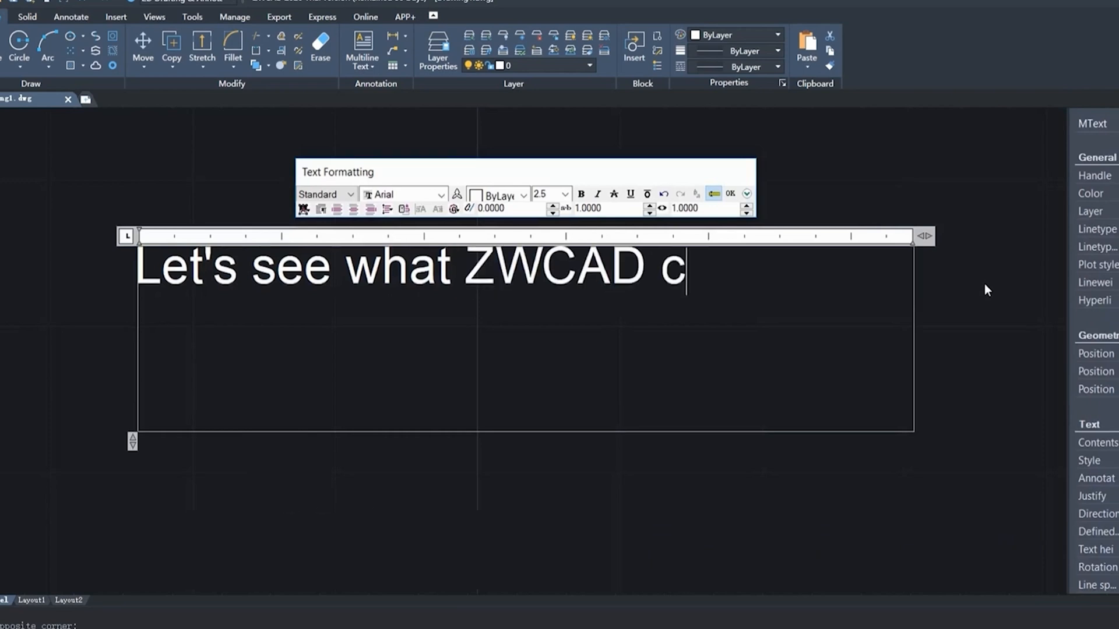